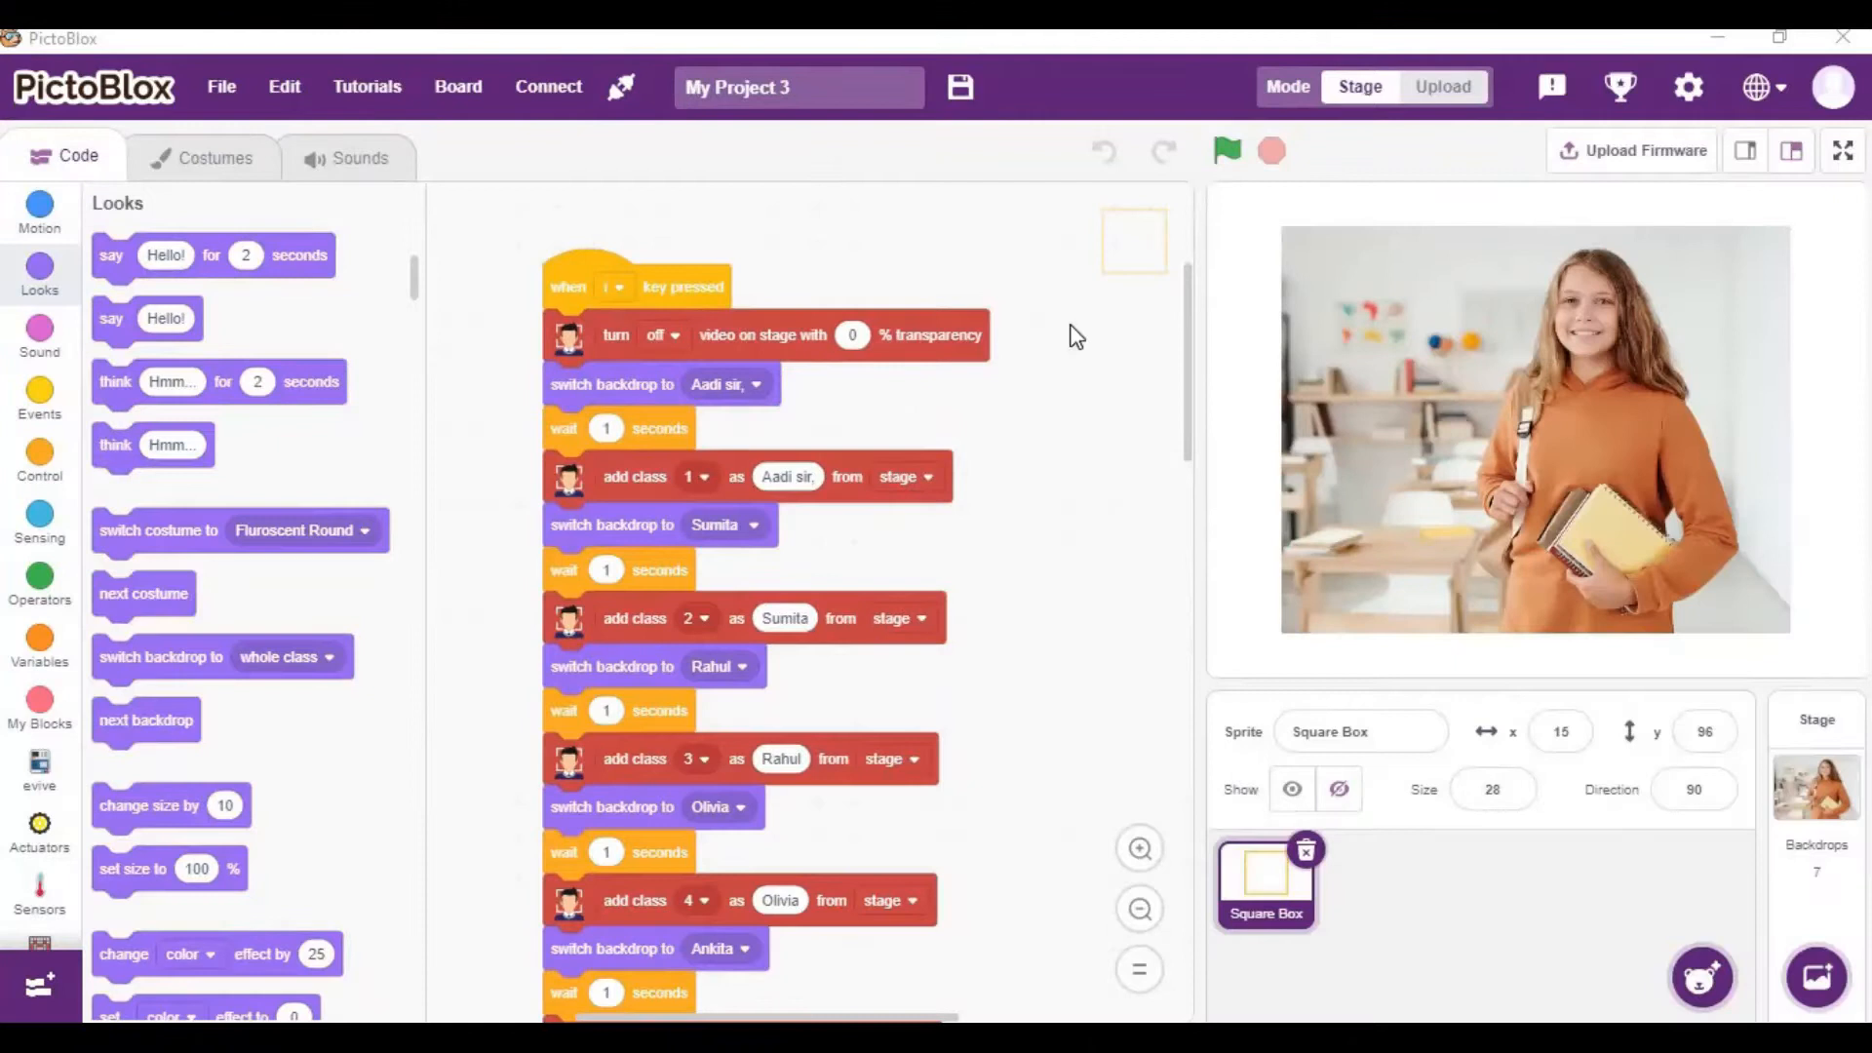
mouse_move(1193, 304)
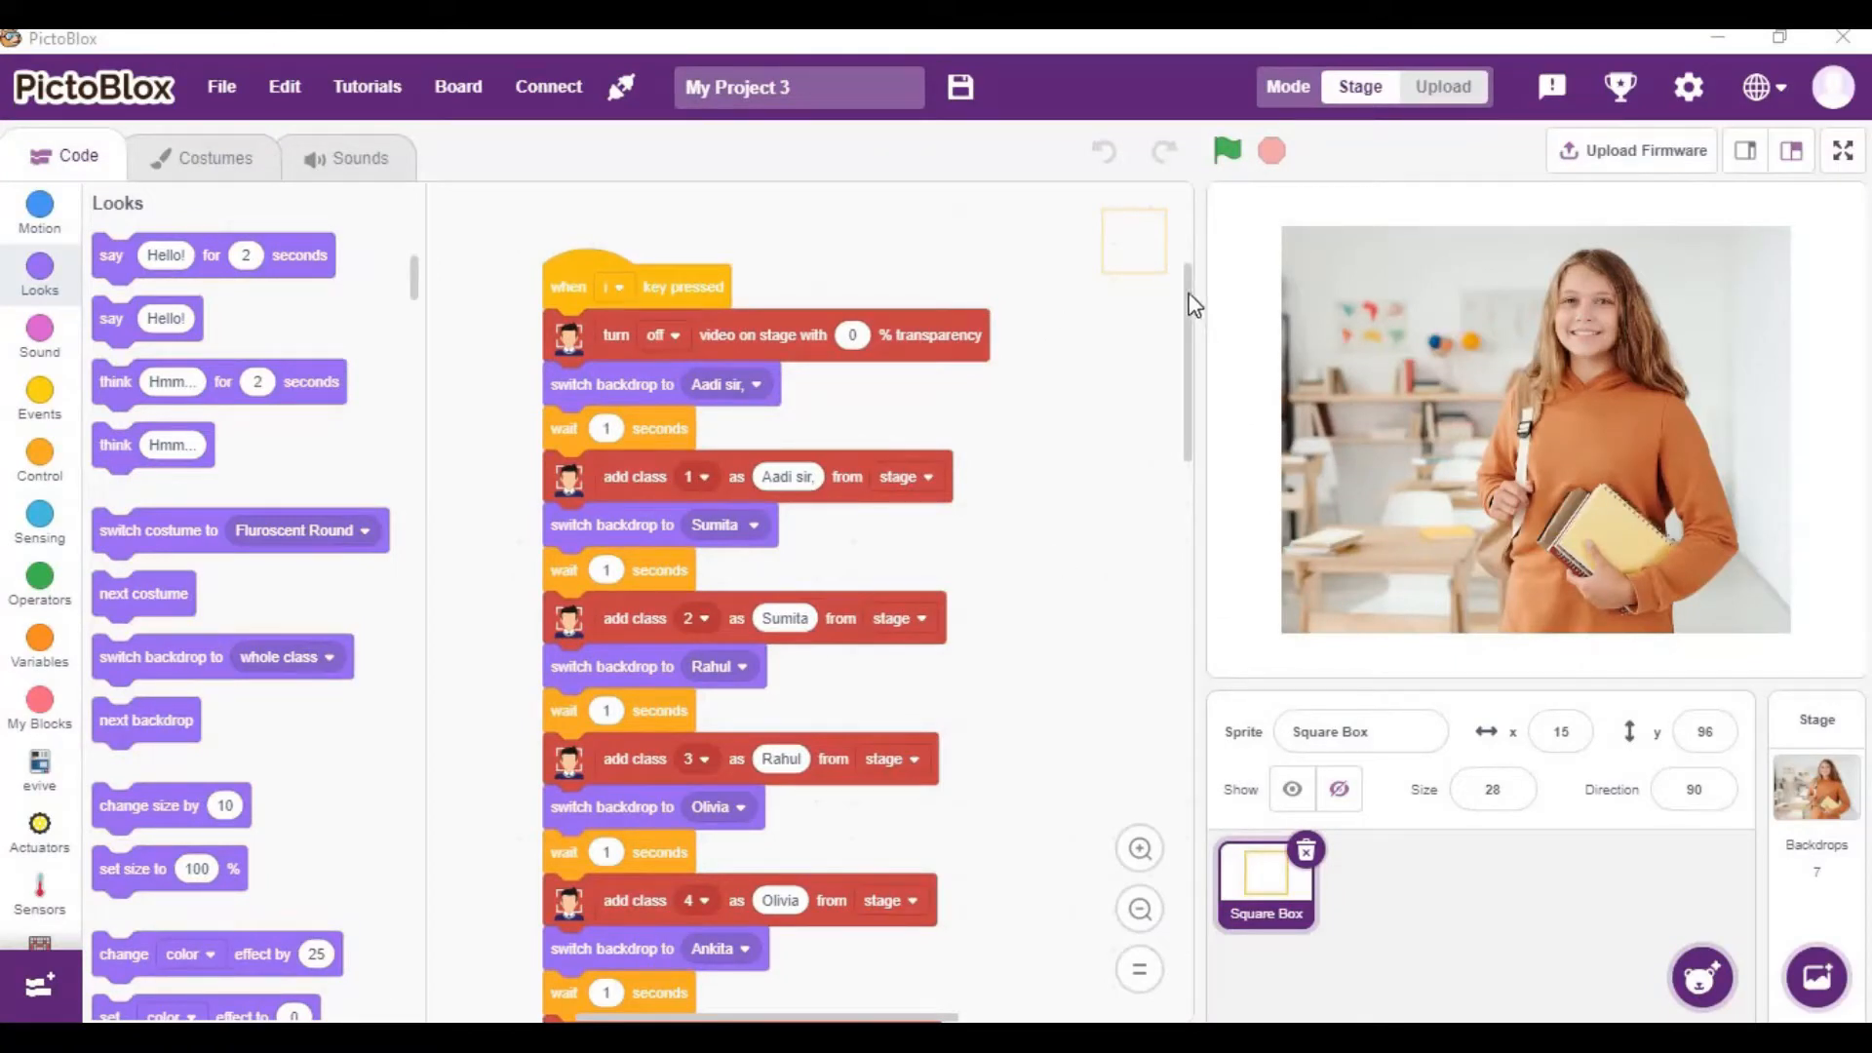
mouse_move(1191, 550)
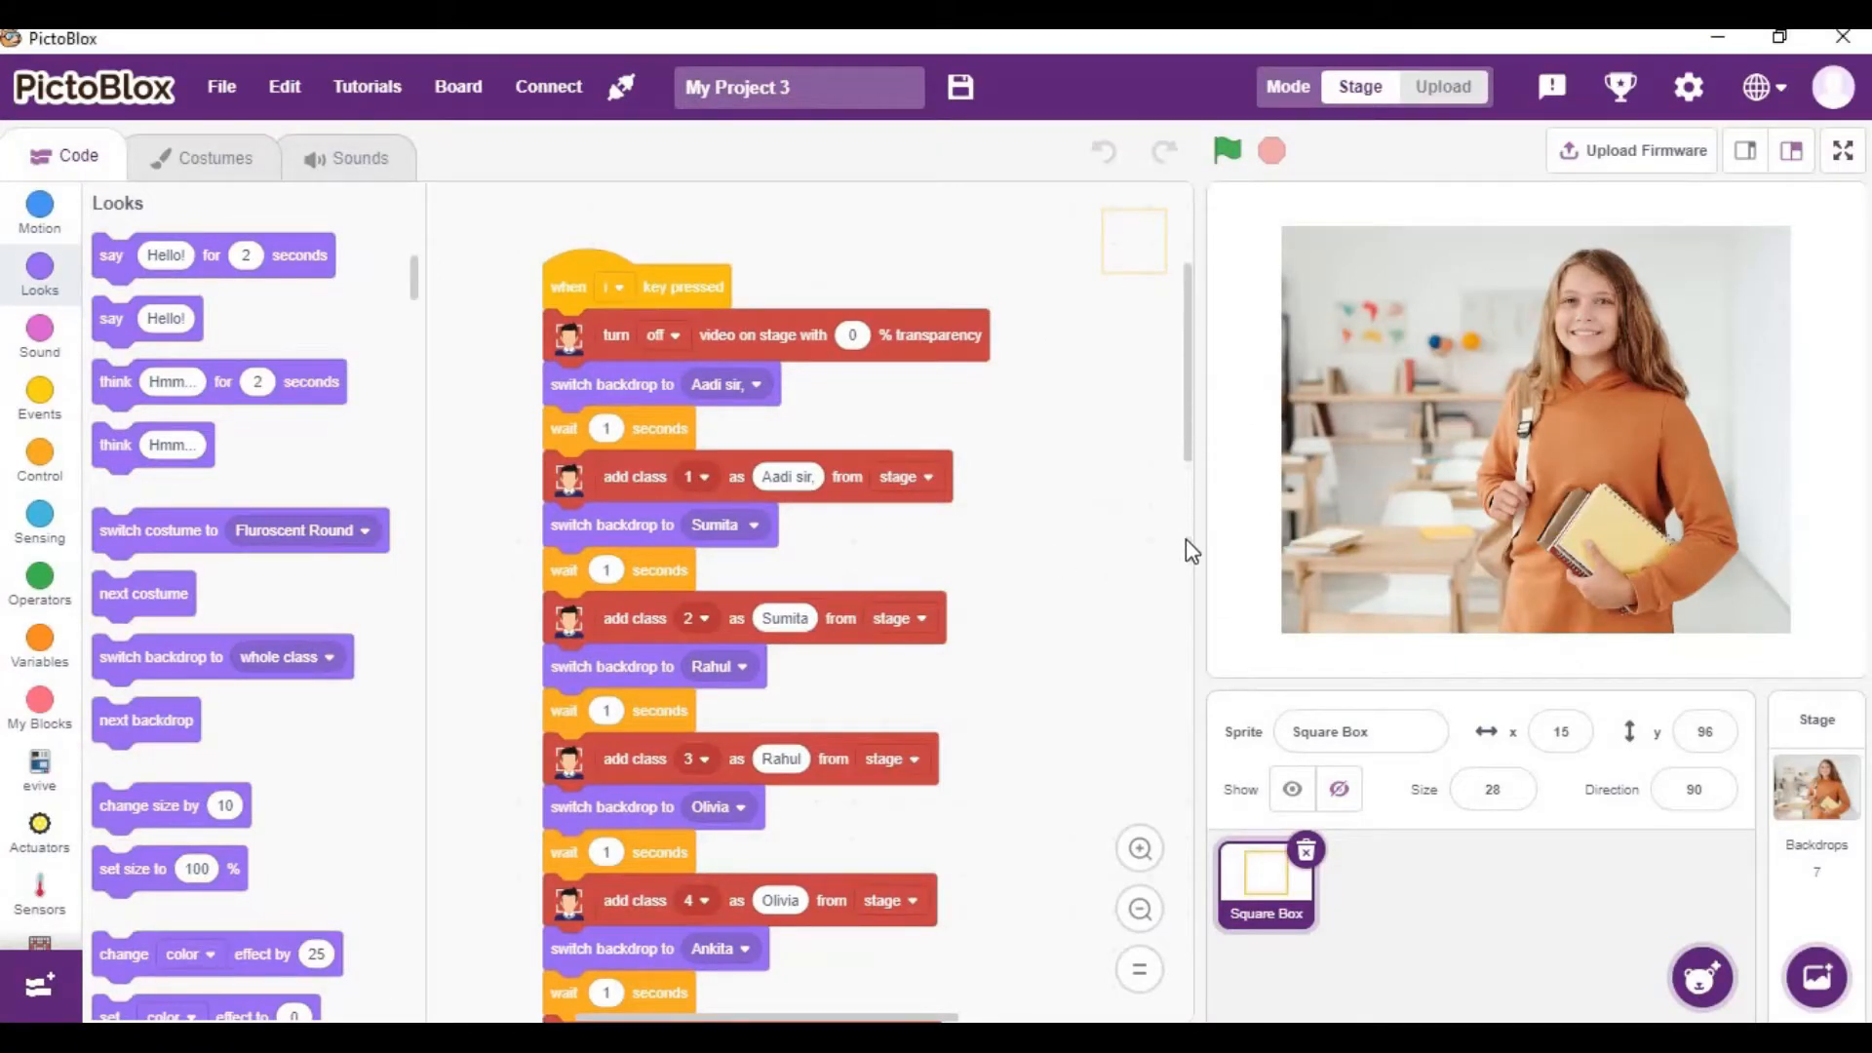
Step: Show the stage full screen with the class group photo as backdrop
scroll(down, 3)
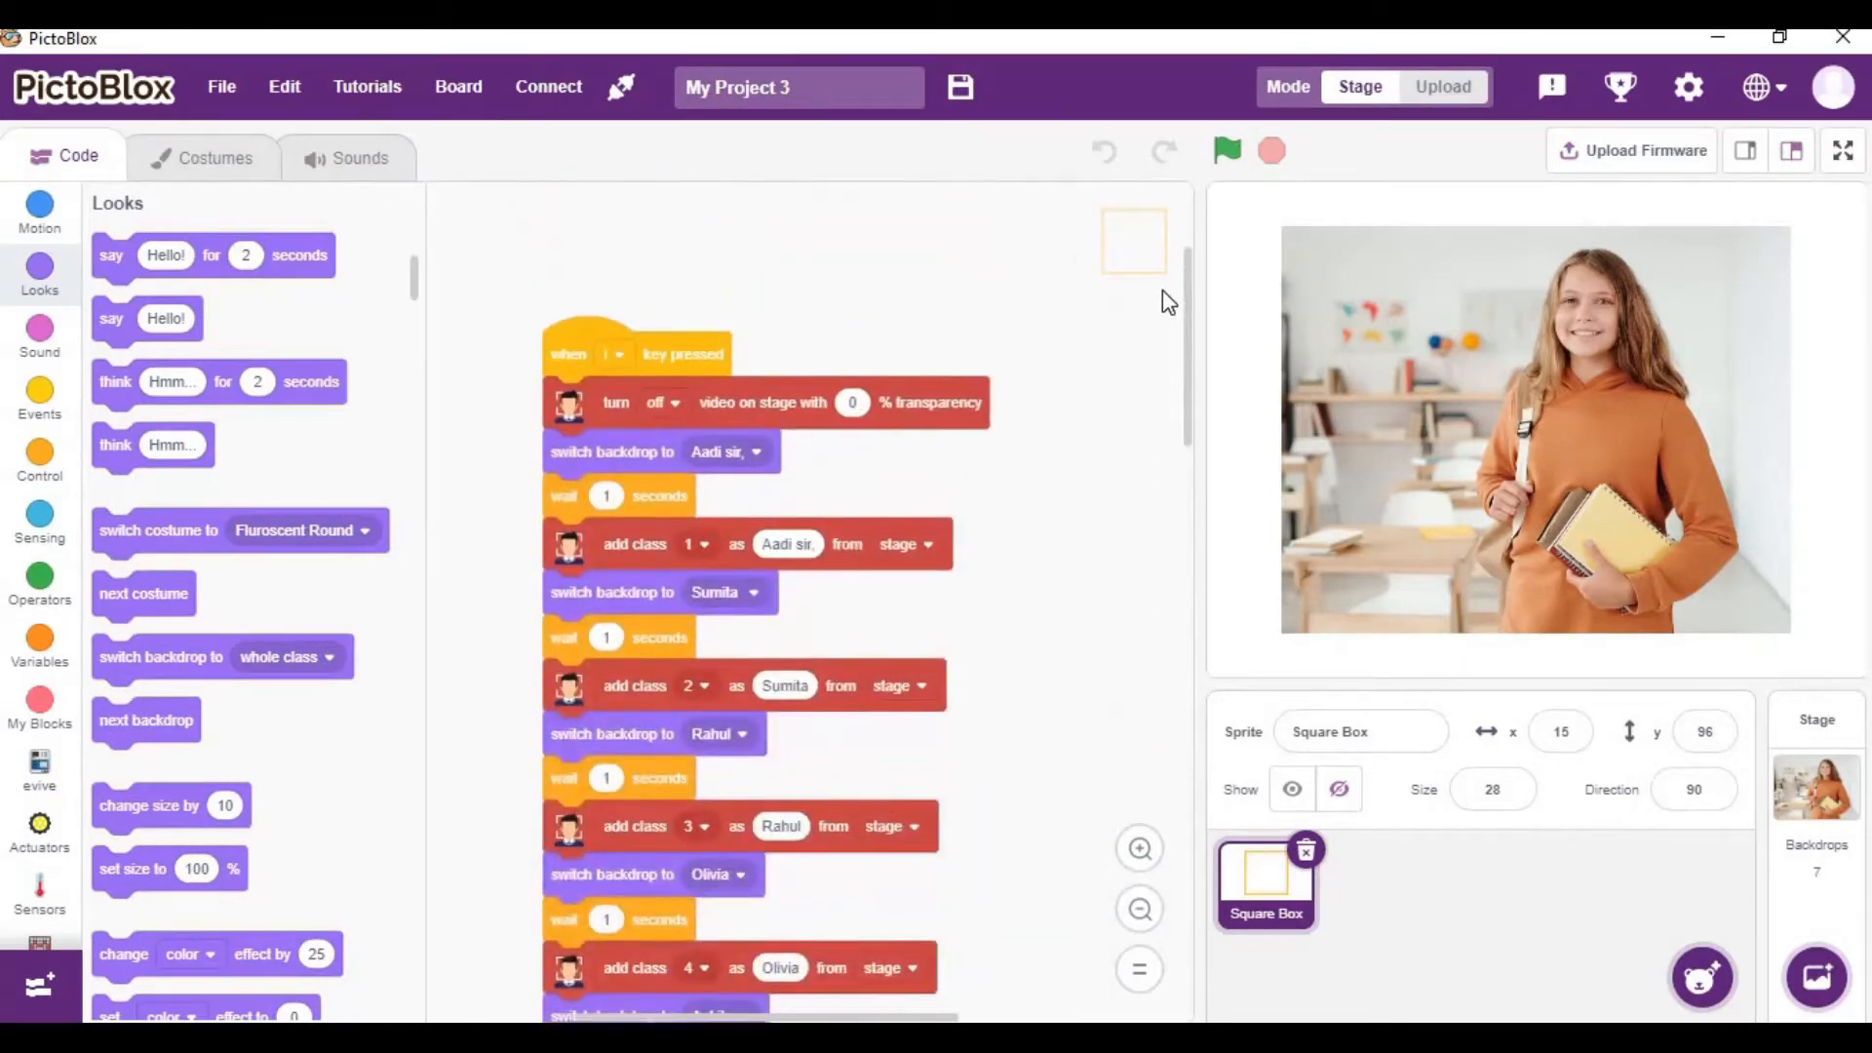
click(39, 770)
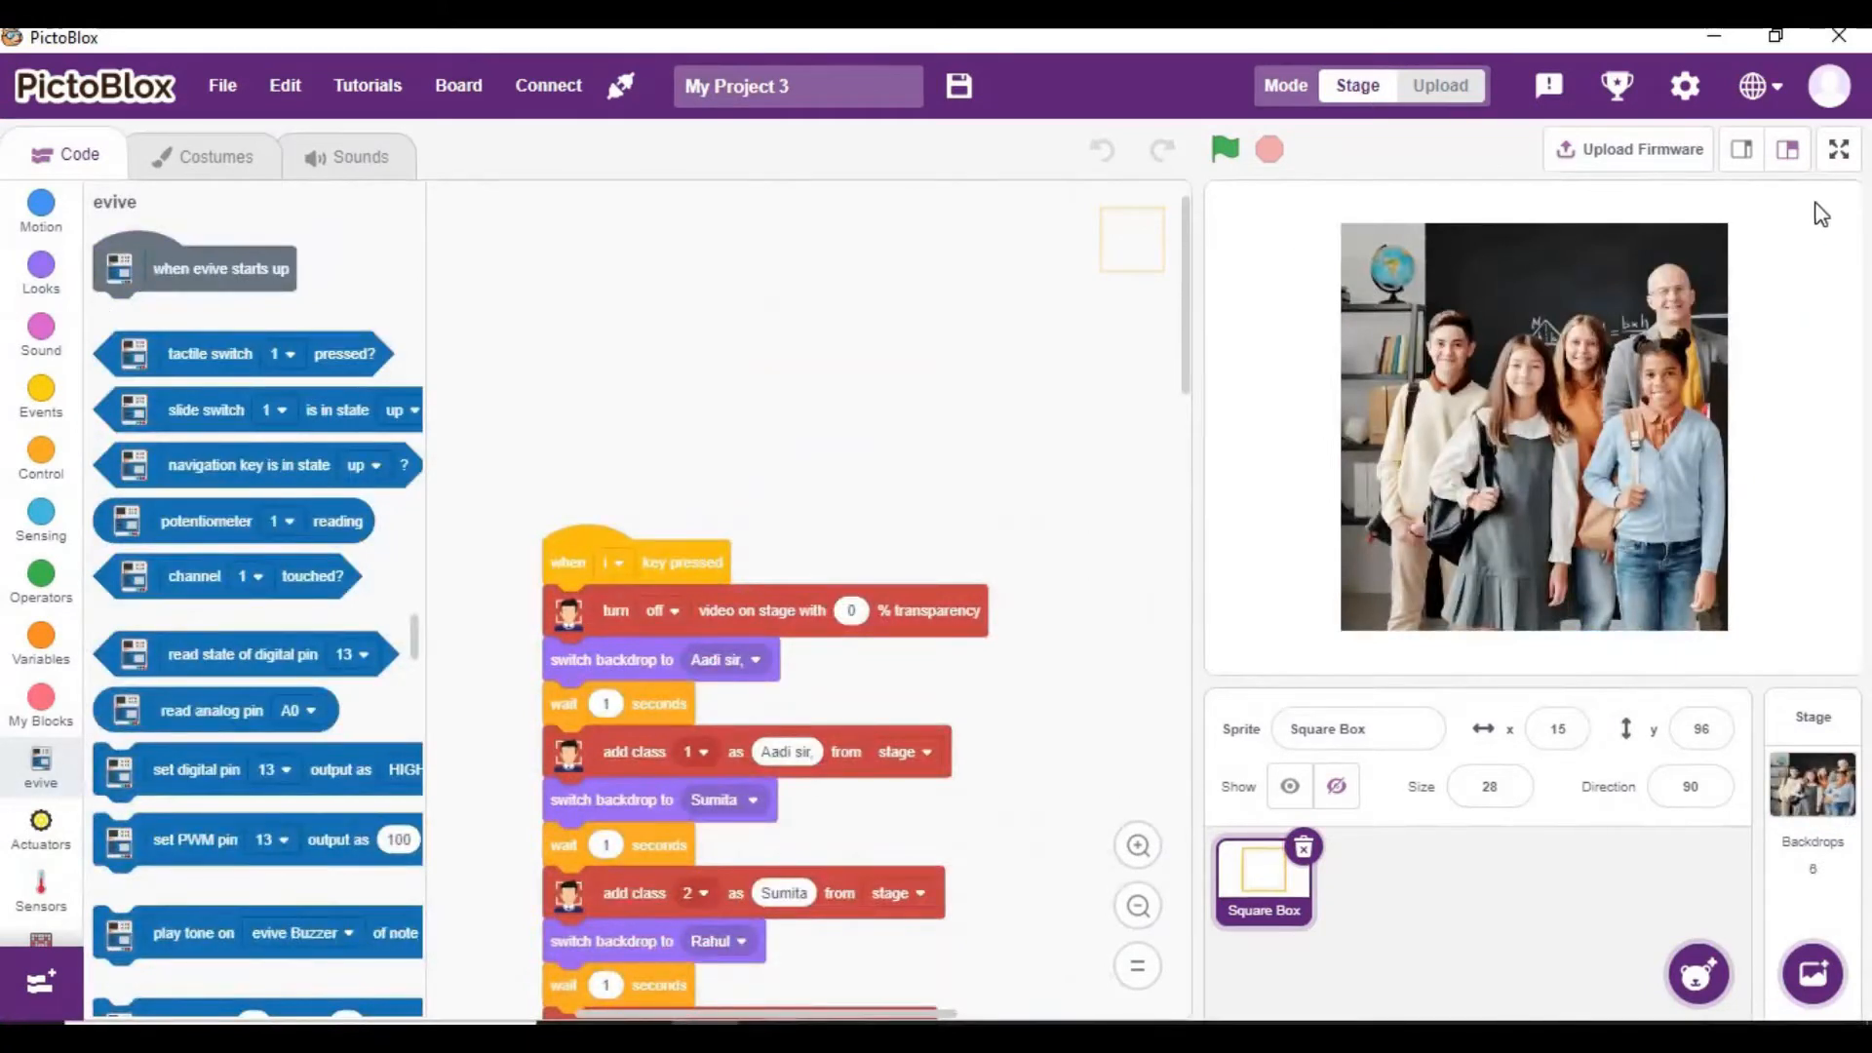
mouse_move(1838, 149)
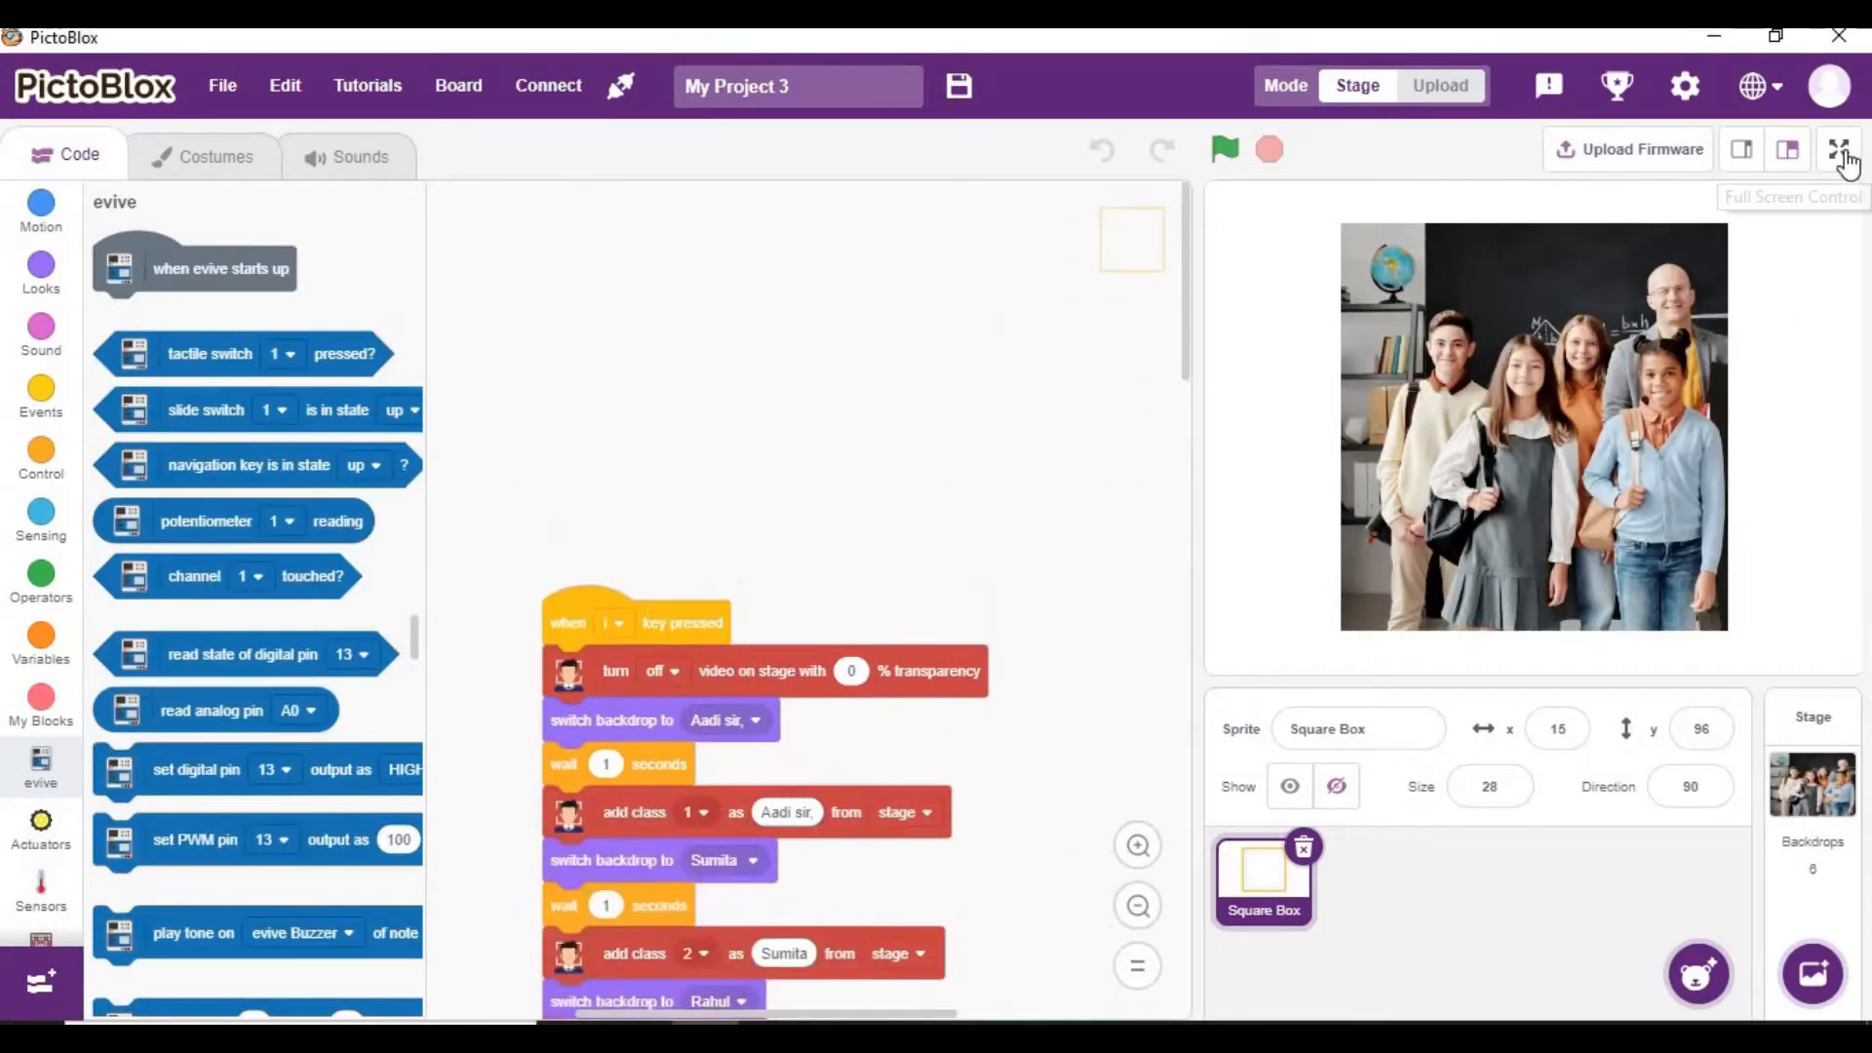
click(1842, 149)
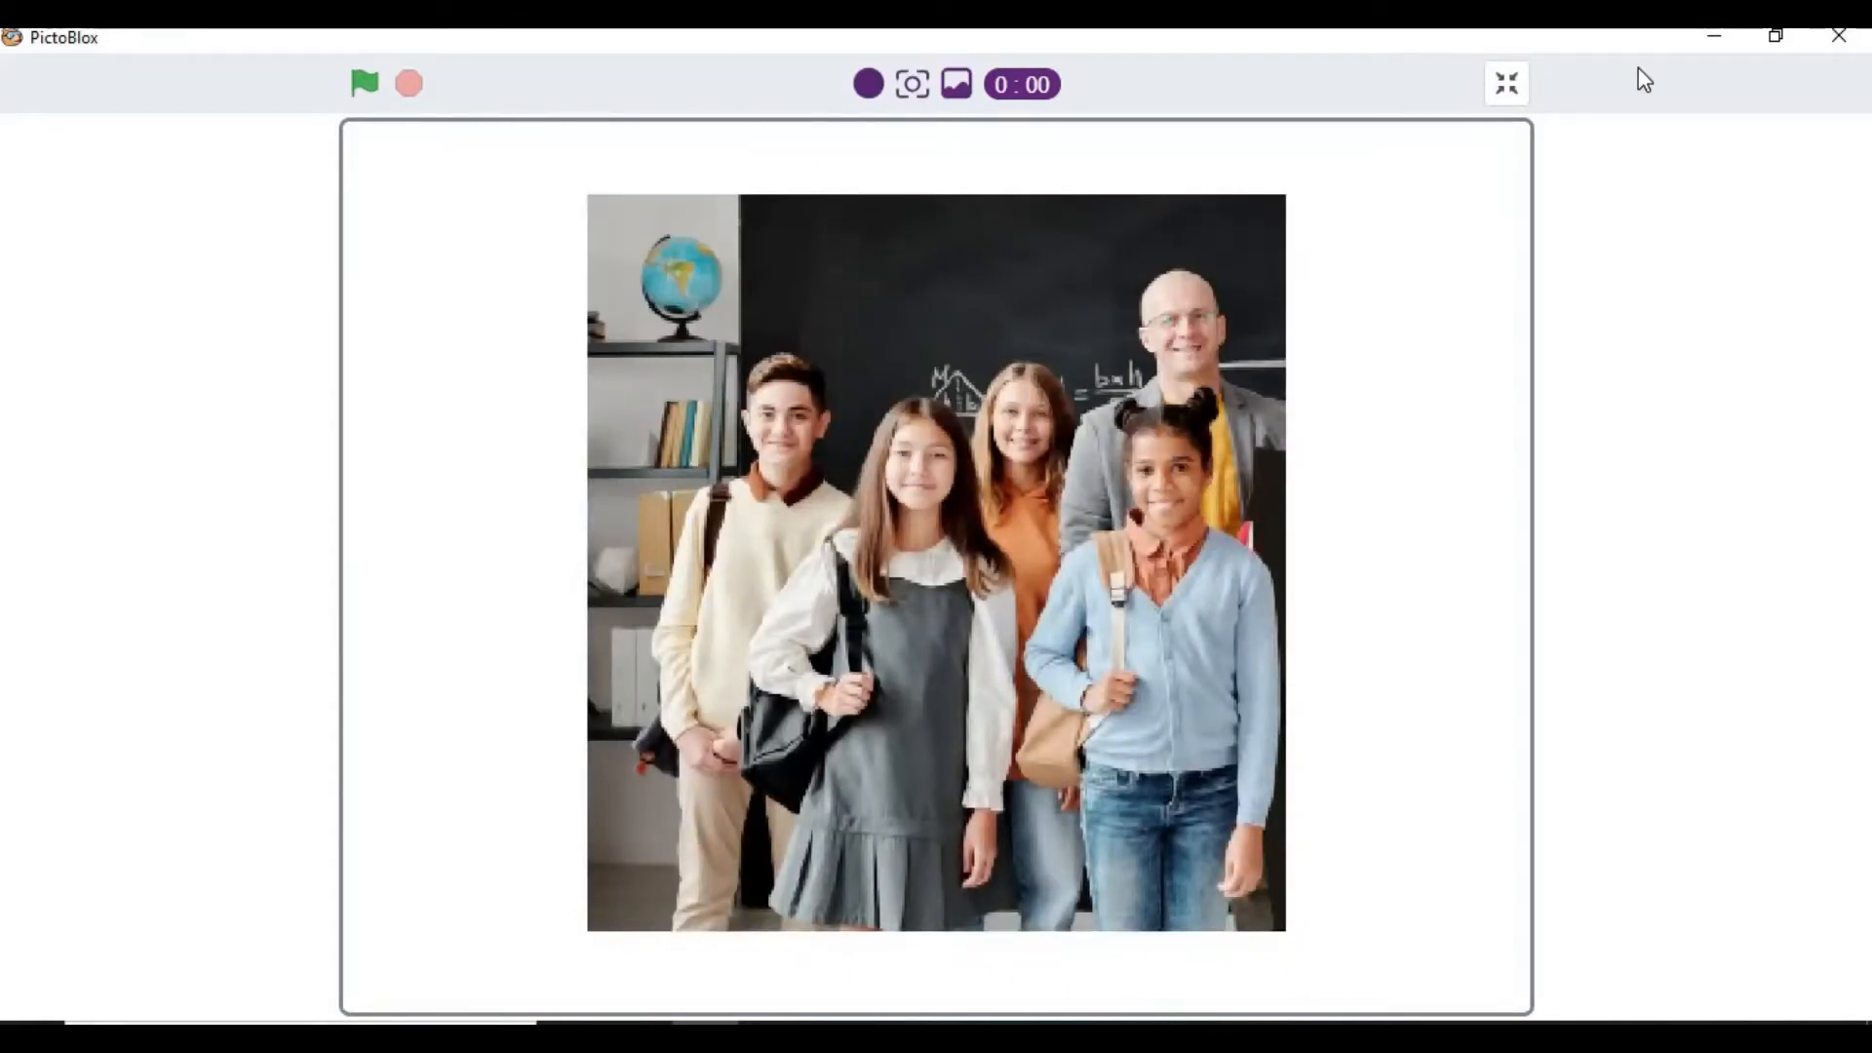
Step: Run the attendance script three times until a student's face is boxed on the group photo
click(364, 81)
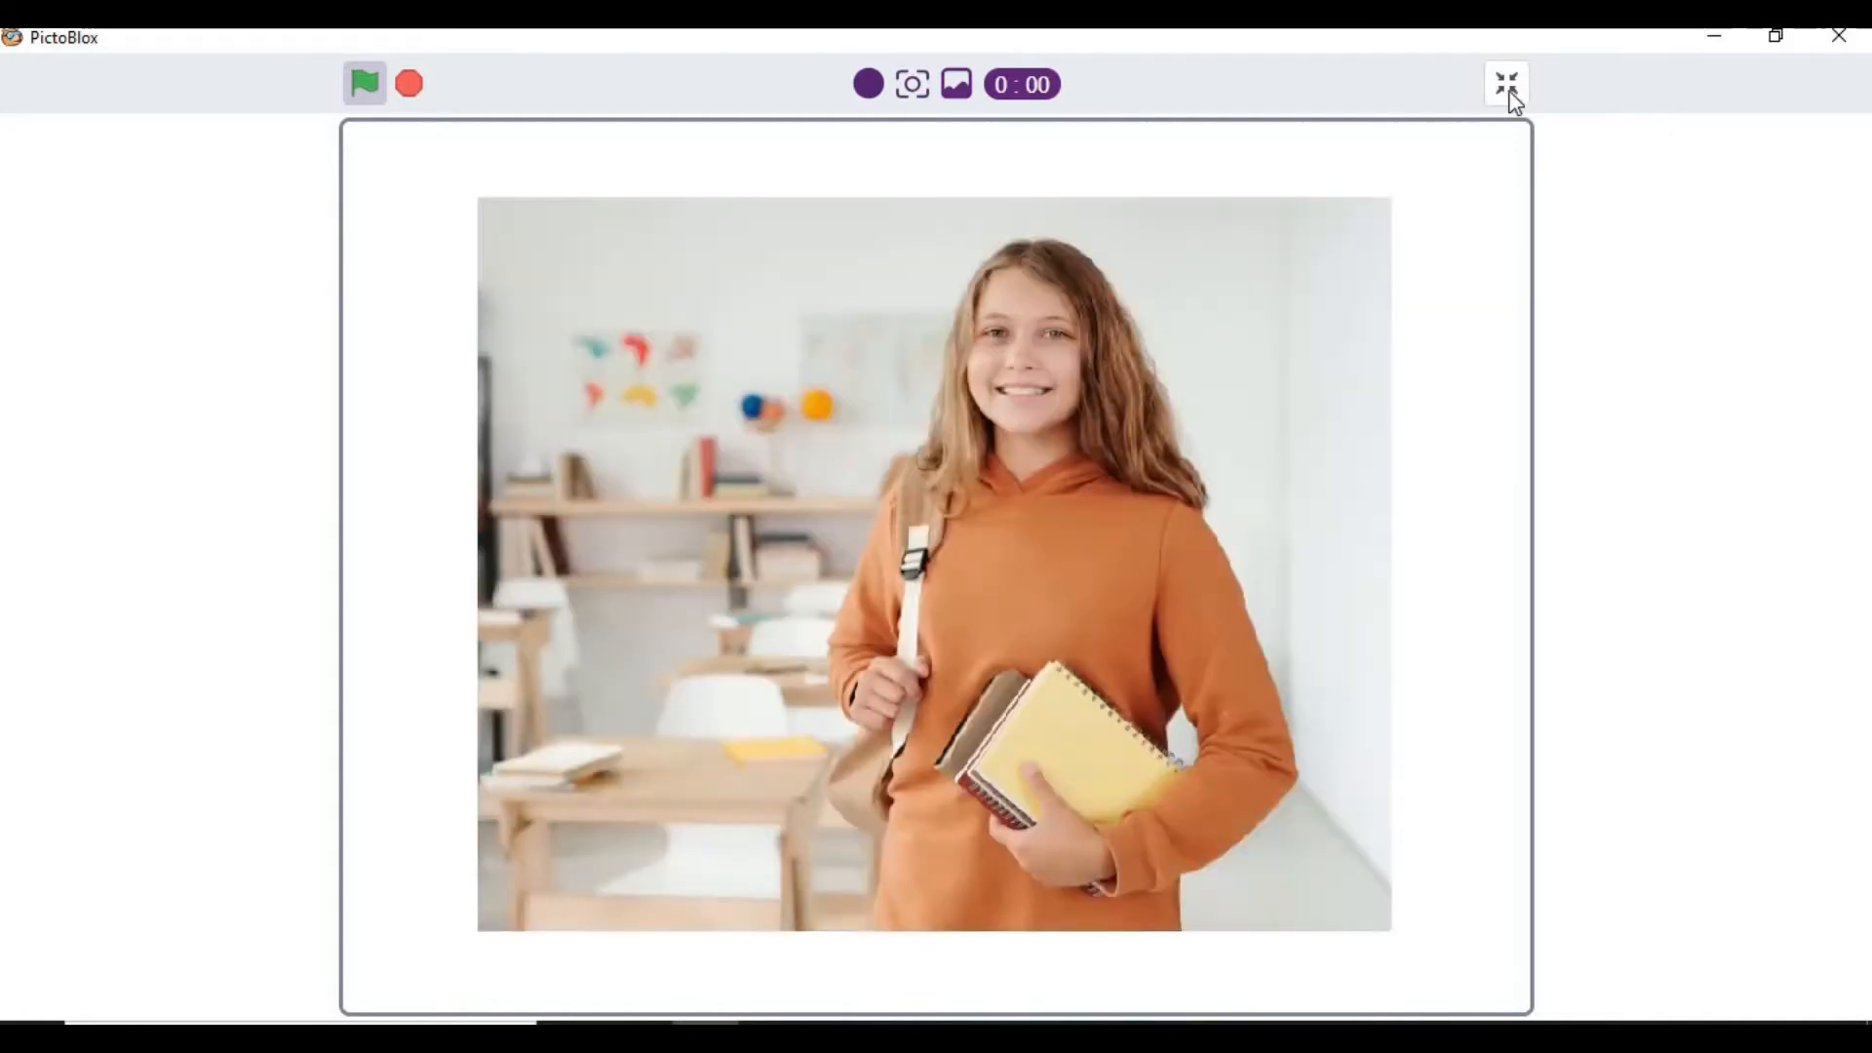
mouse_move(555, 87)
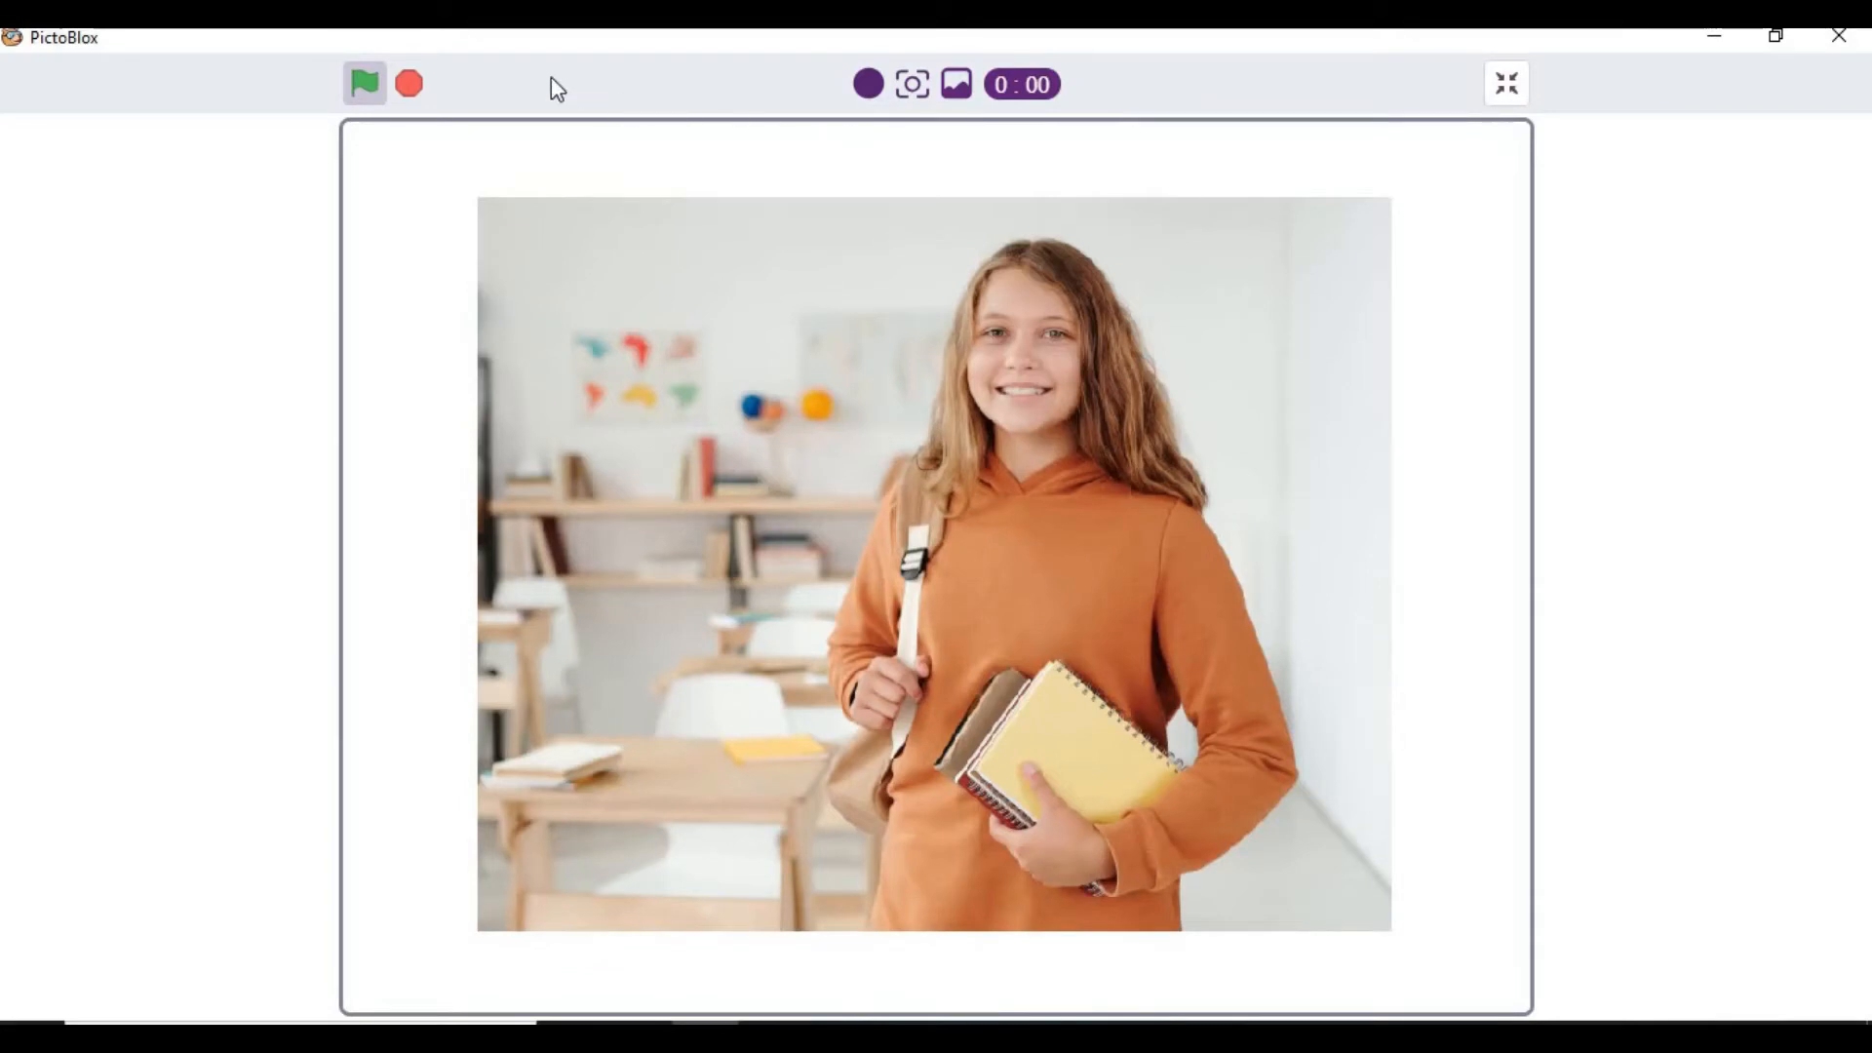
mouse_move(463, 76)
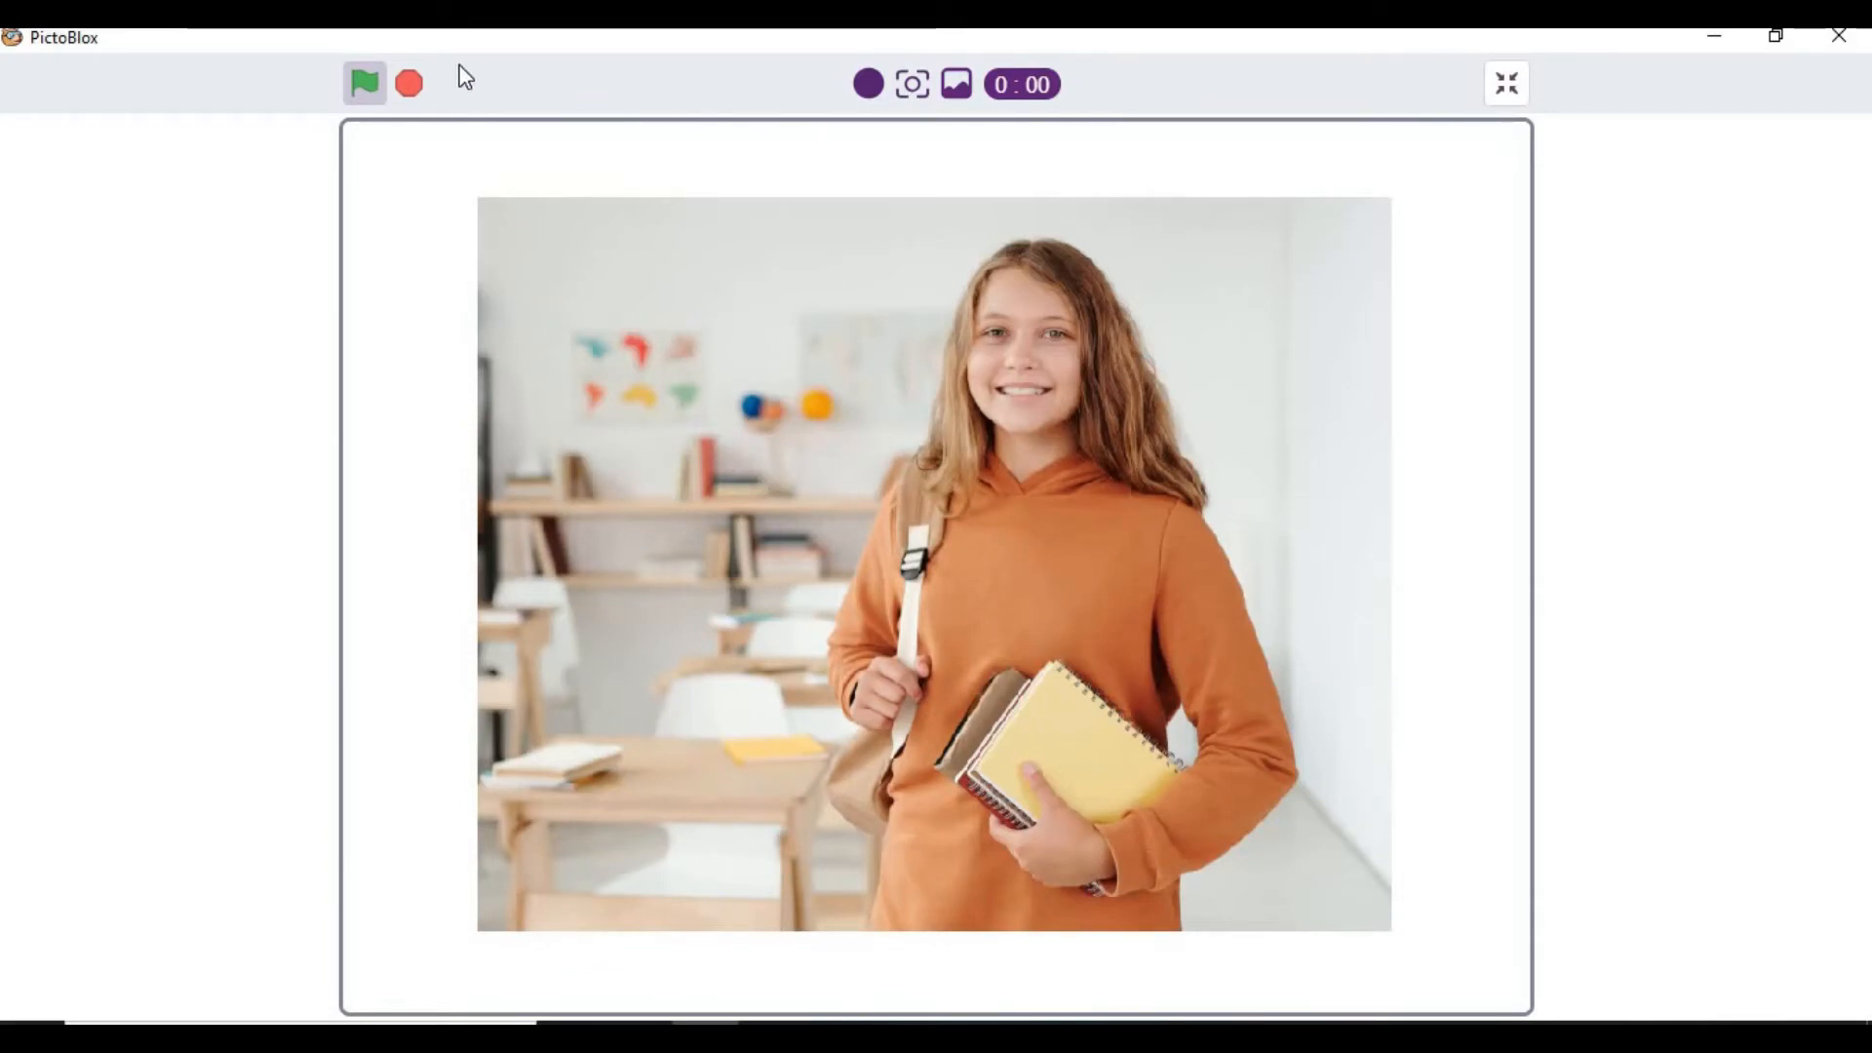
click(364, 82)
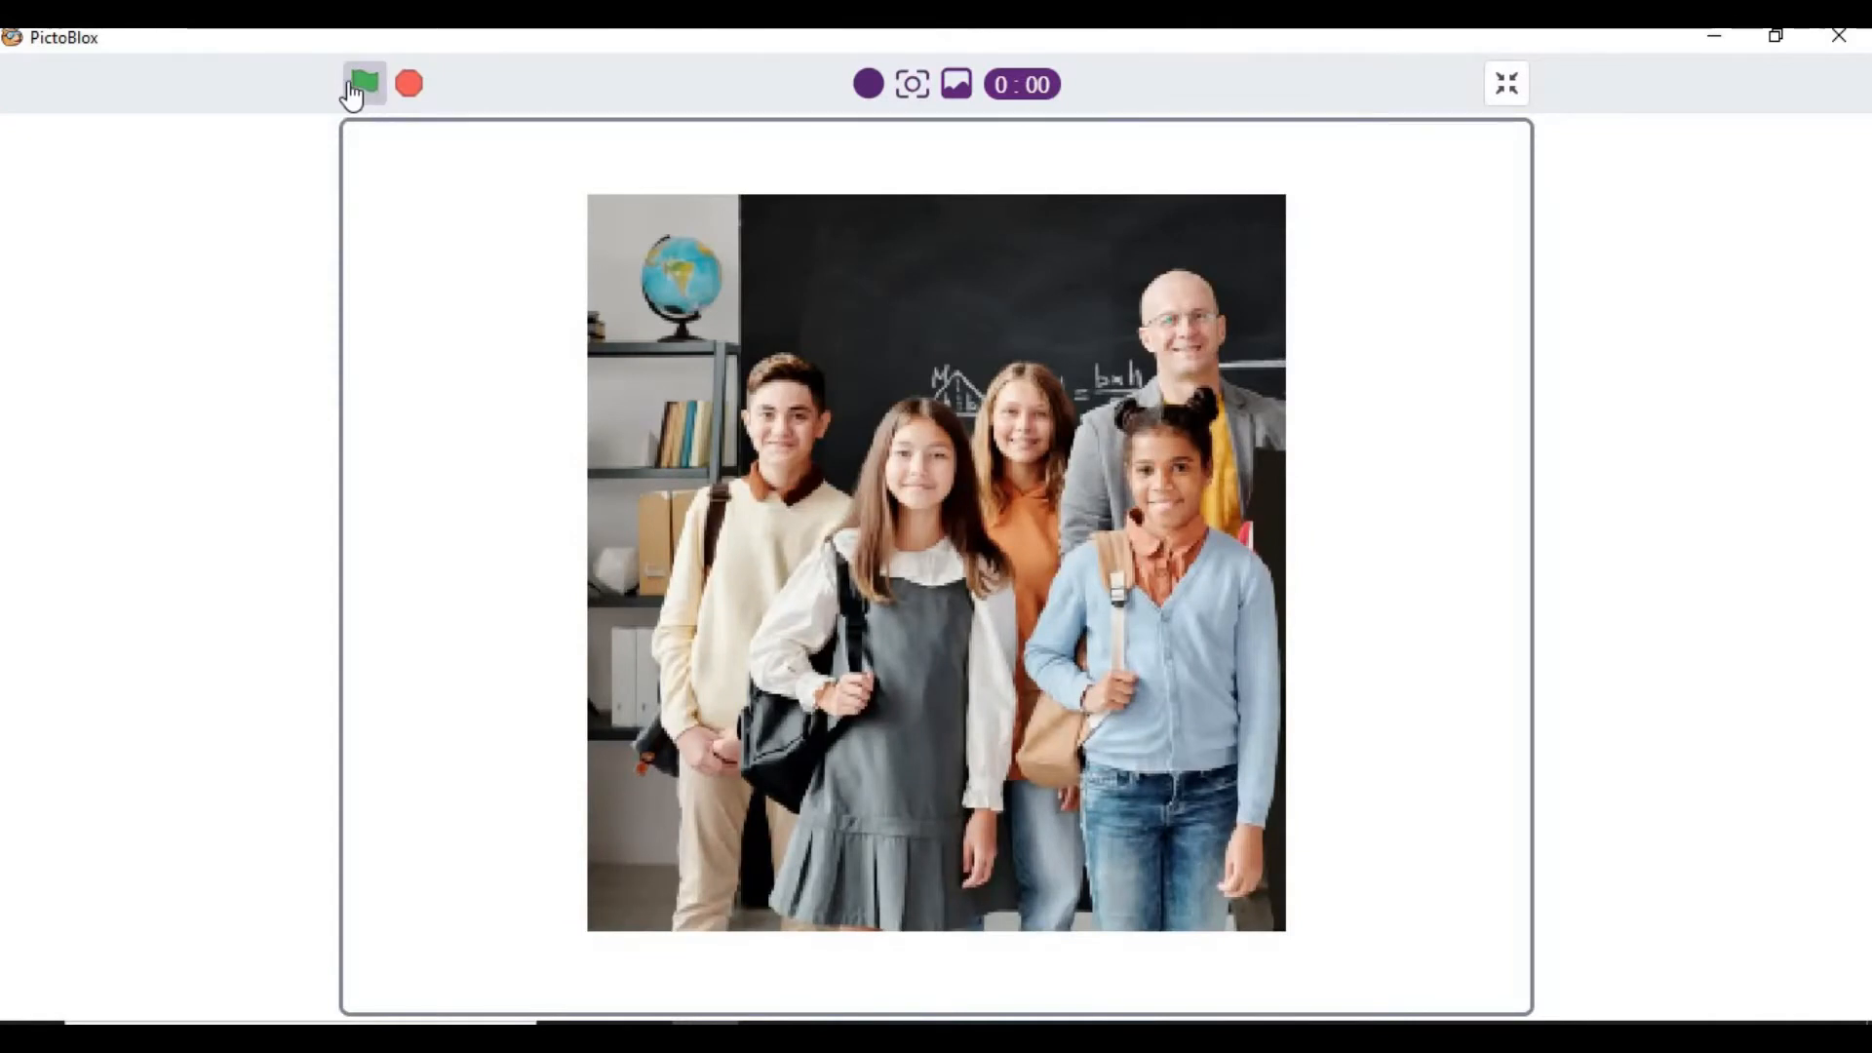
click(363, 81)
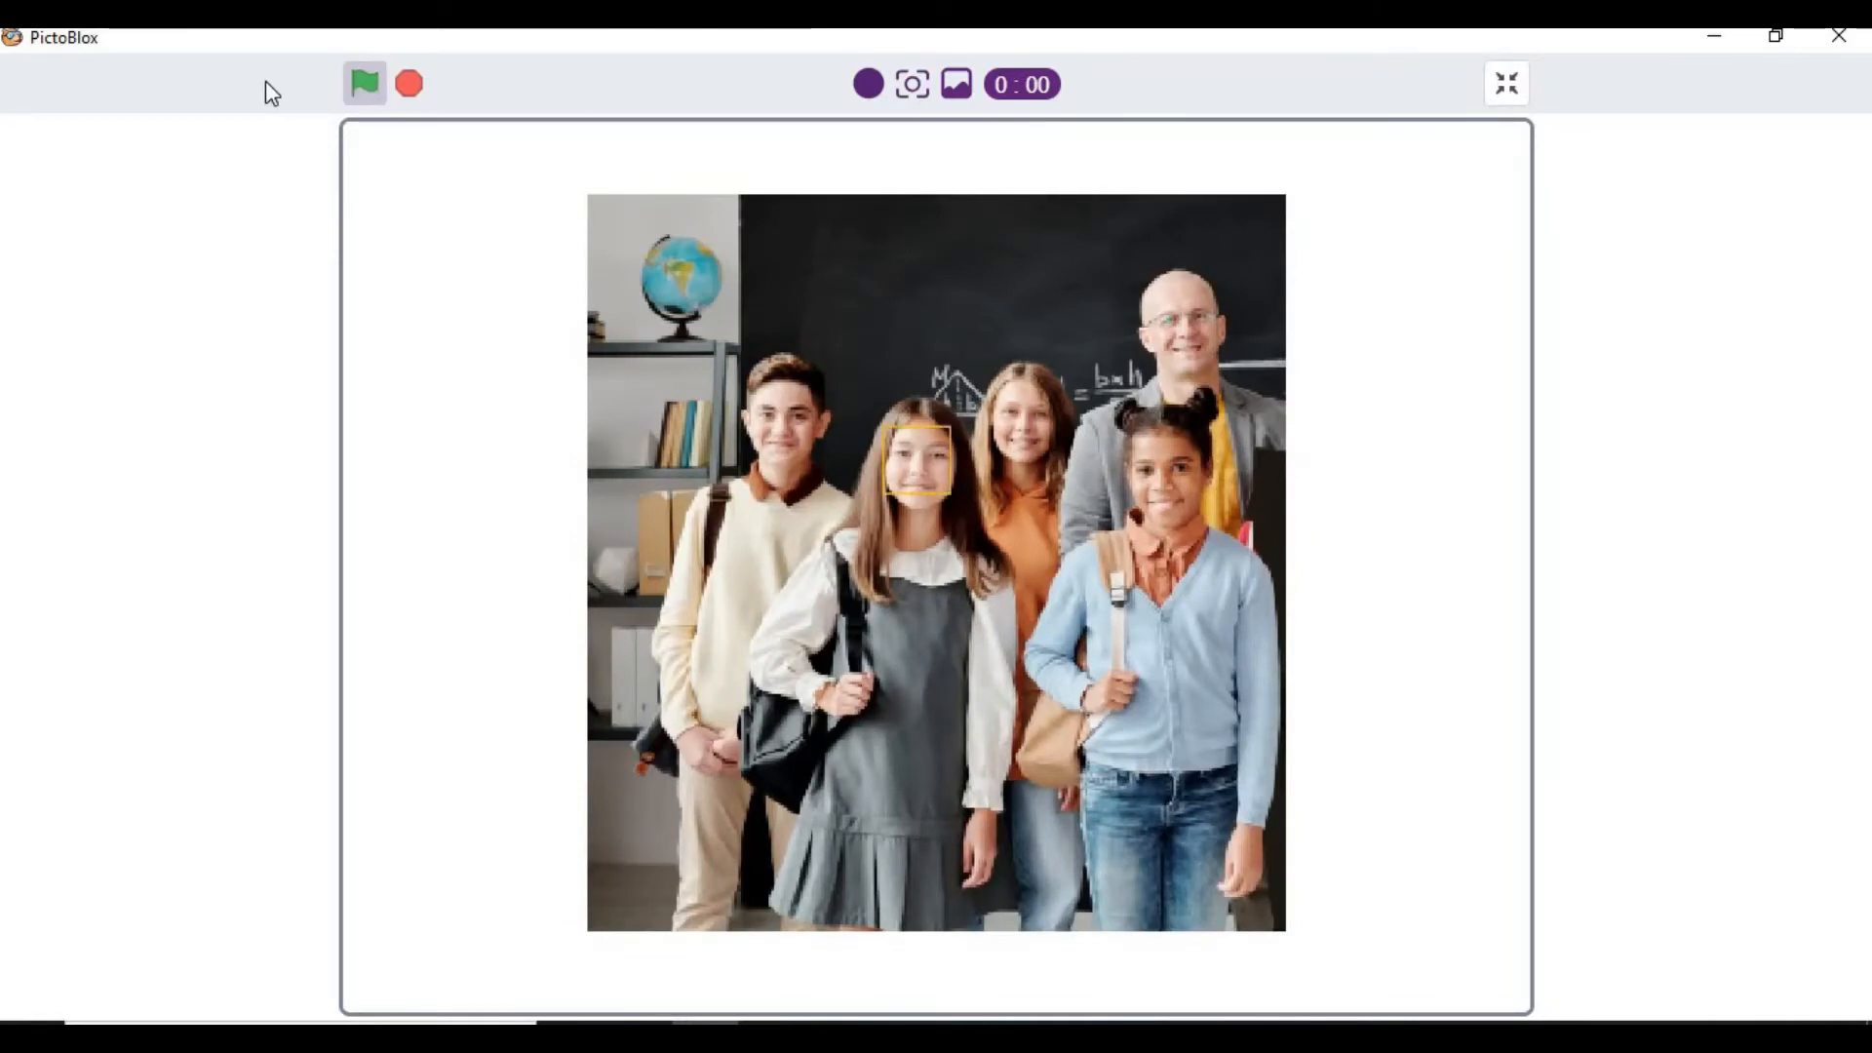